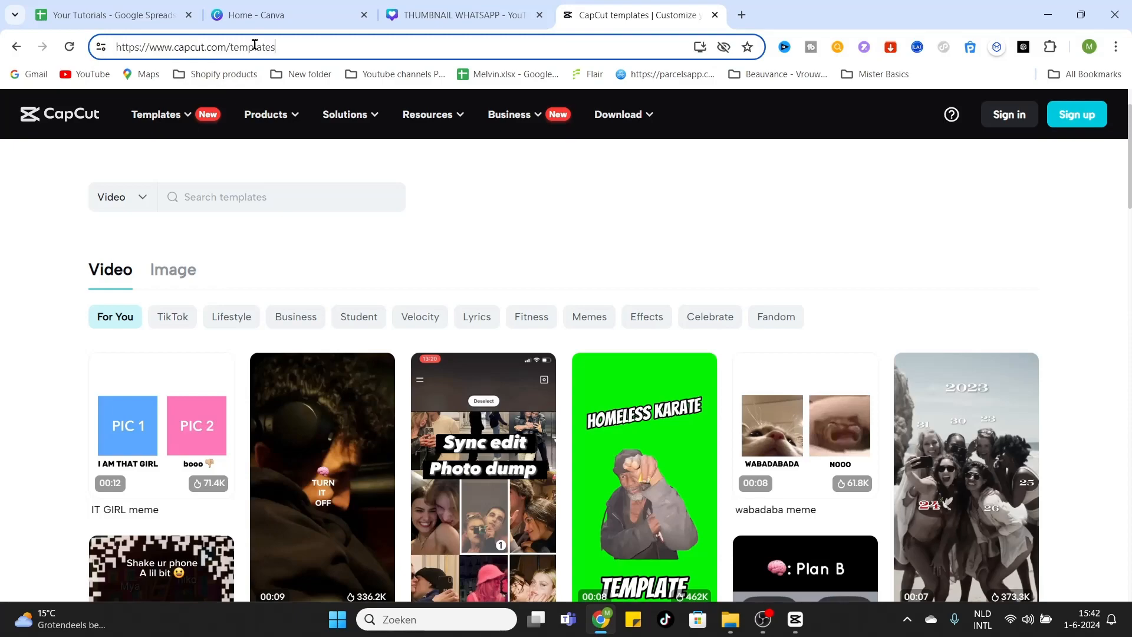
Browse the template categories list above the gallery and dismiss it.
{"action": "scroll", "scroll_direction": "down", "scroll_amount": 3}
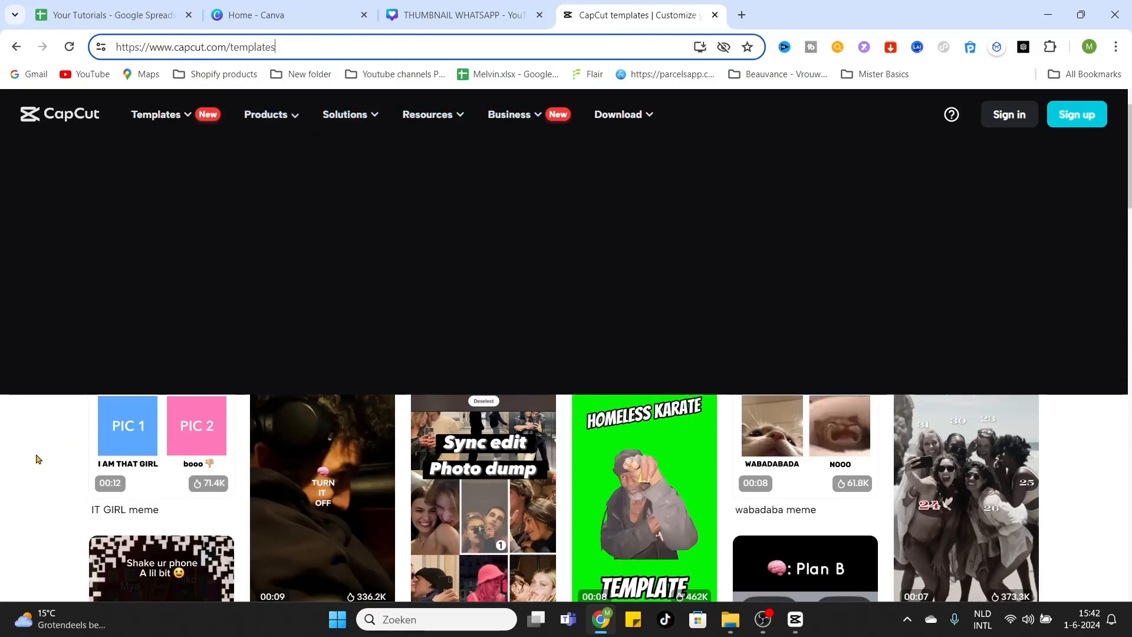
{"action": "left_click", "coordinate": [156, 114]}
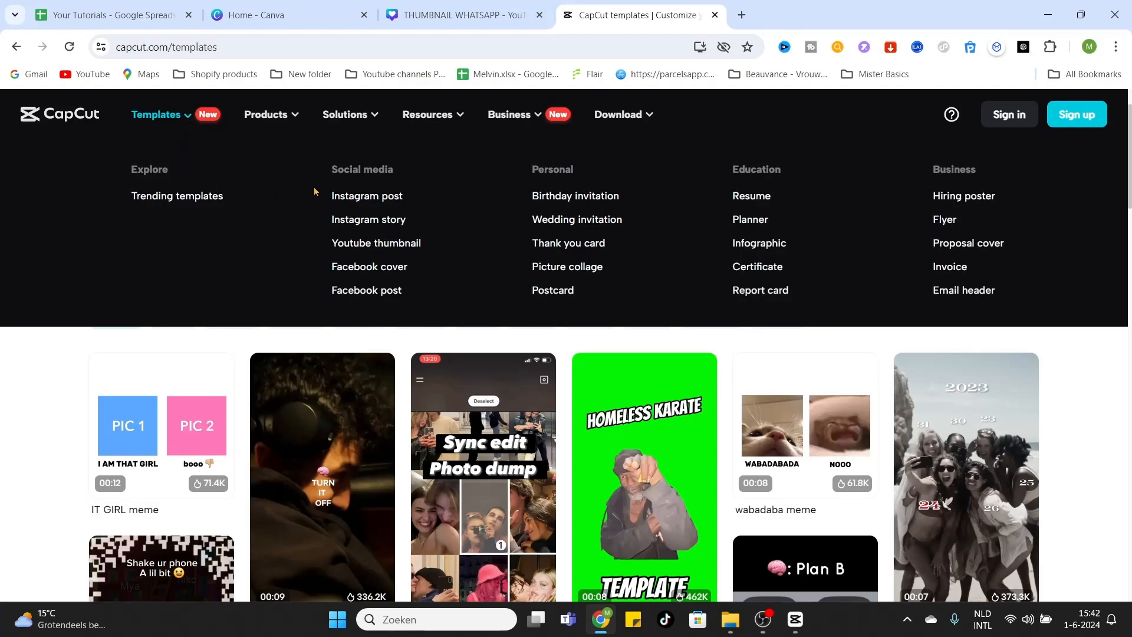
{"action": "mouse_move", "coordinate": [767, 237]}
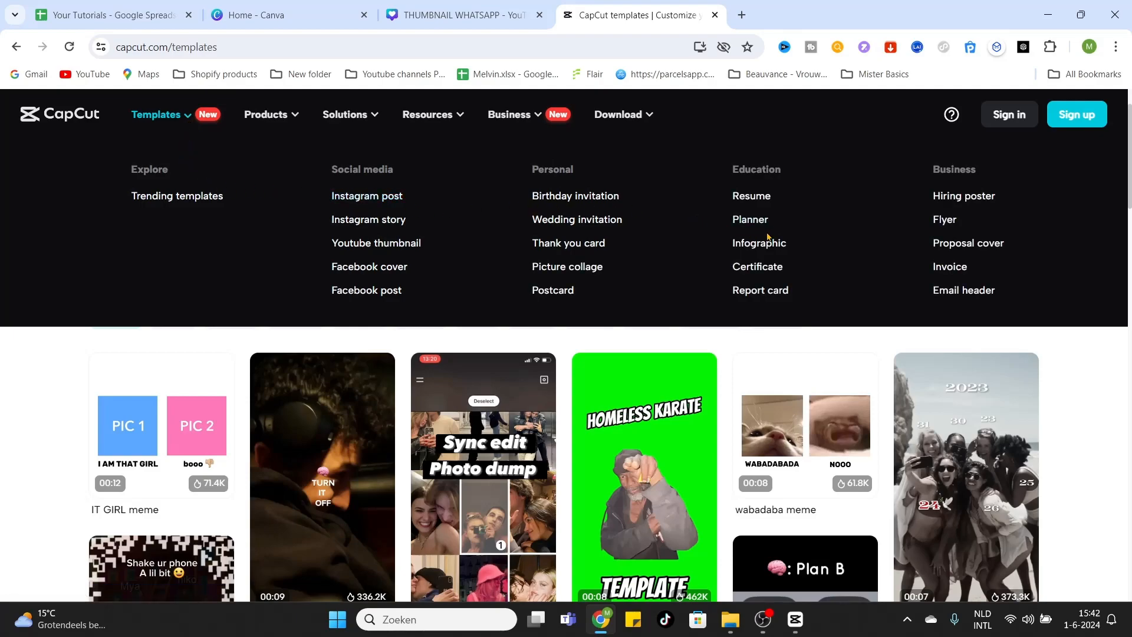
{"action": "mouse_move", "coordinate": [949, 267]}
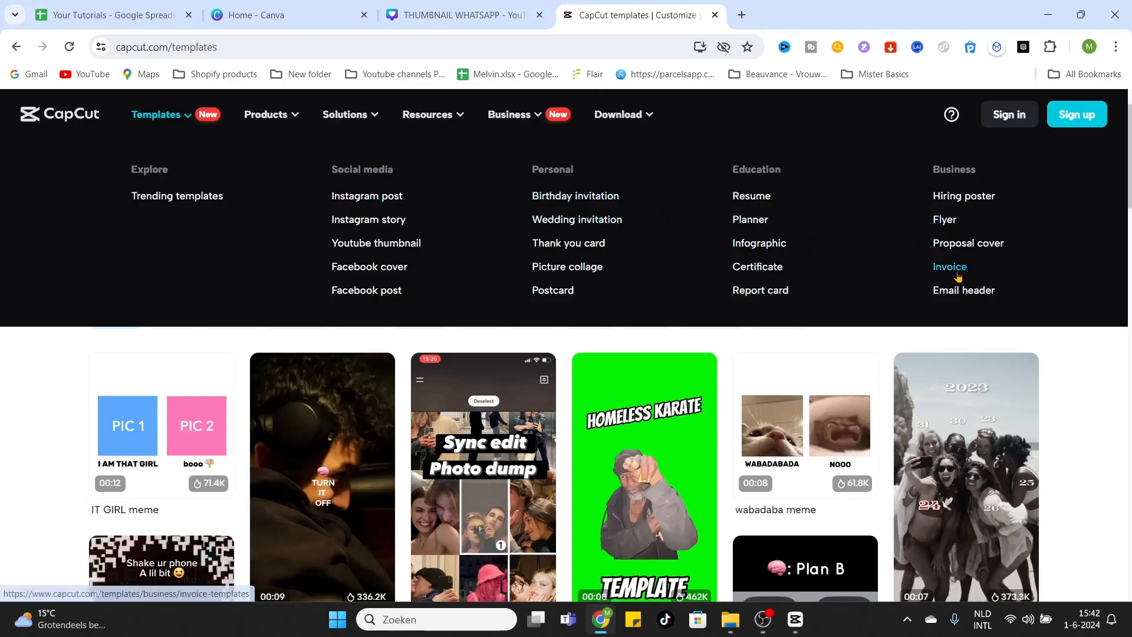
{"action": "mouse_move", "coordinate": [313, 201]}
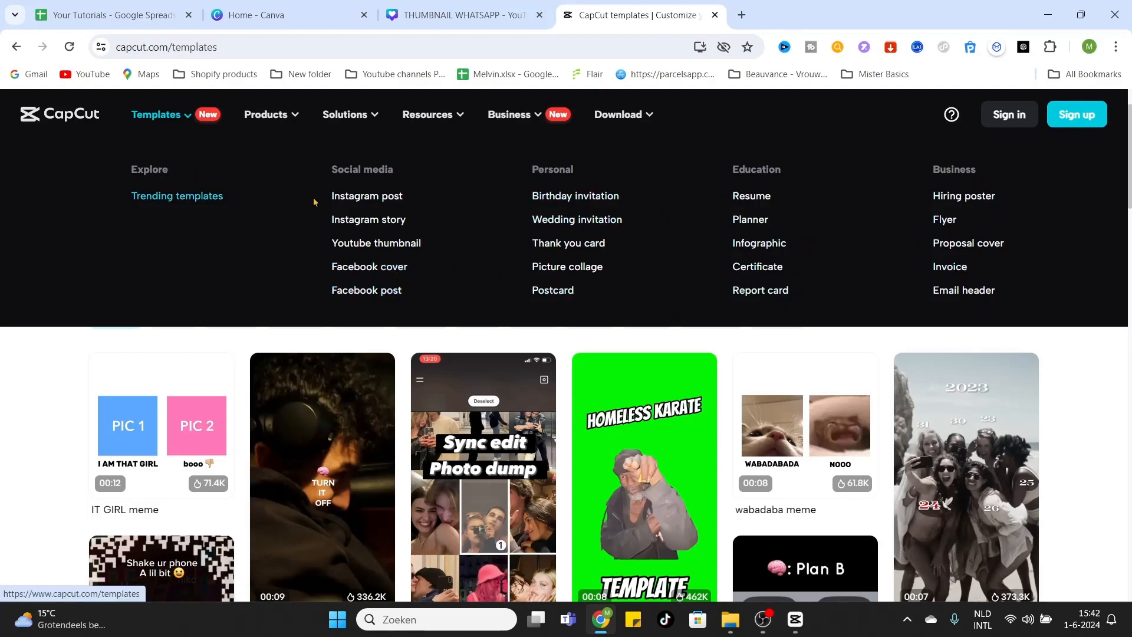
{"action": "mouse_move", "coordinate": [367, 196]}
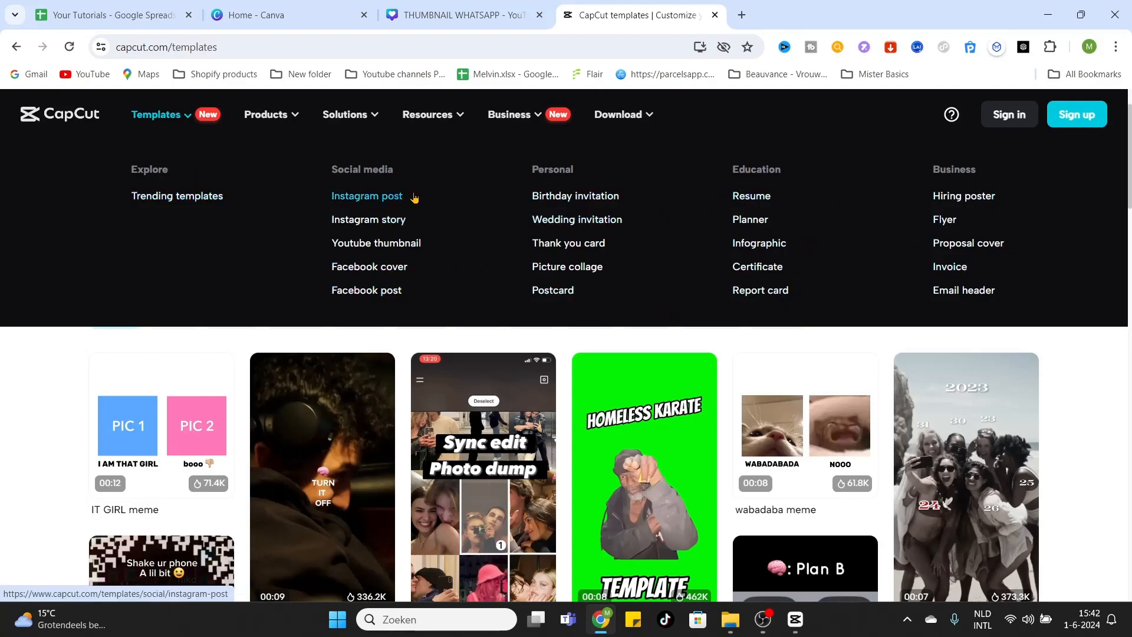
{"action": "mouse_move", "coordinate": [376, 242]}
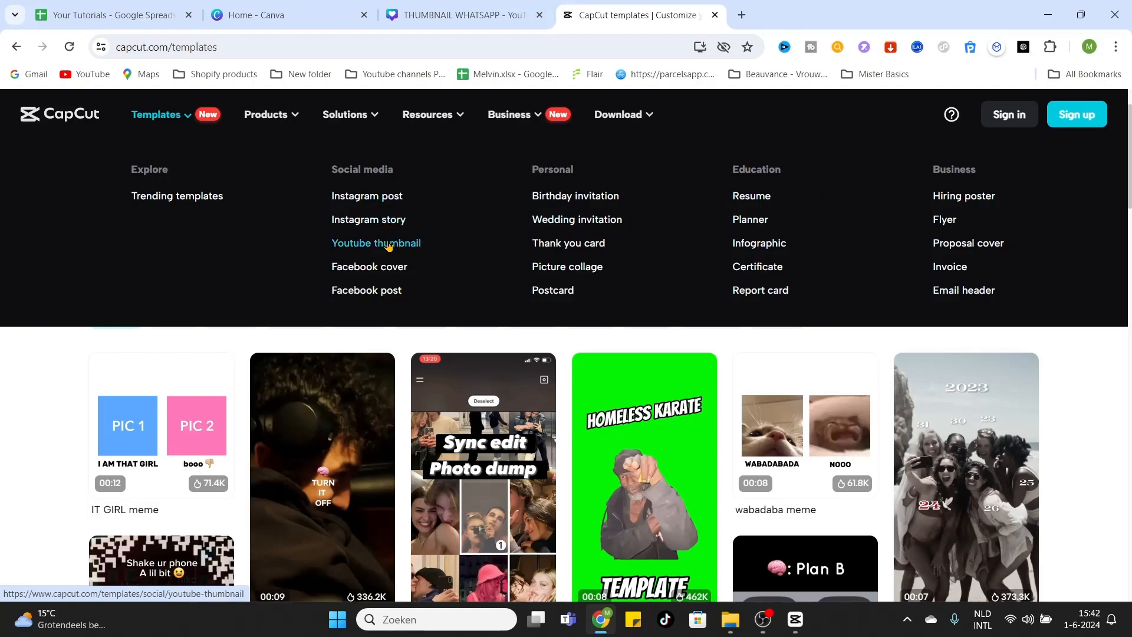
{"action": "left_click", "coordinate": [428, 114]}
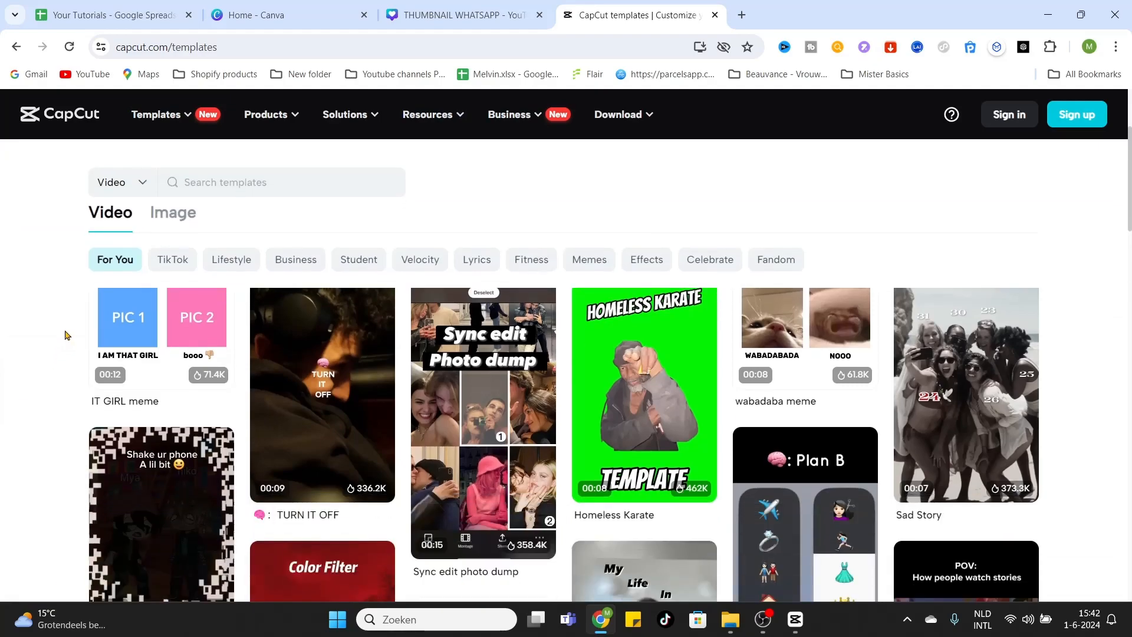
{"action": "scroll", "scroll_direction": "down", "scroll_amount": 3}
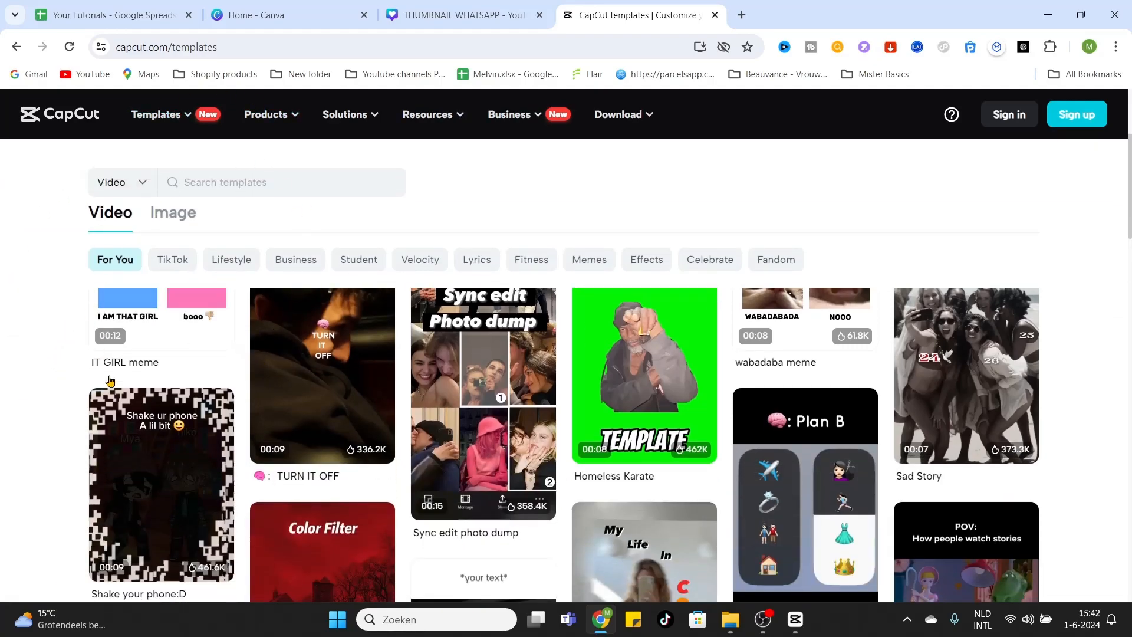
{"action": "mouse_move", "coordinate": [295, 259]}
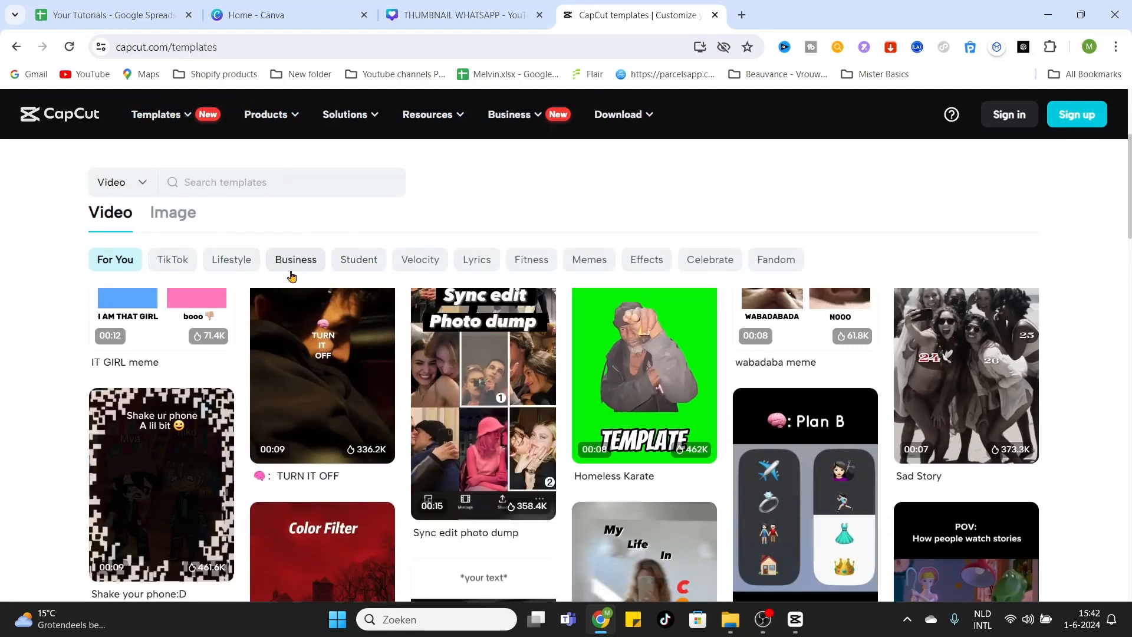
{"action": "mouse_move", "coordinate": [177, 273]}
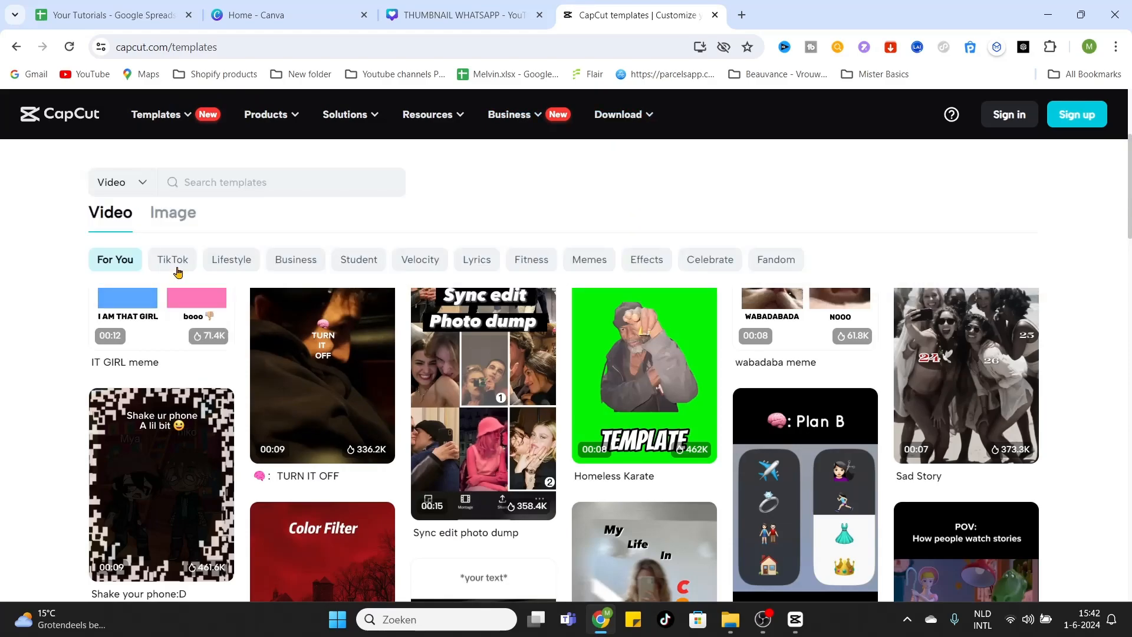
Filter the gallery to TikTok templates and scroll through results like Slow motion and Jerry Meme.
{"action": "left_click", "coordinate": [172, 259]}
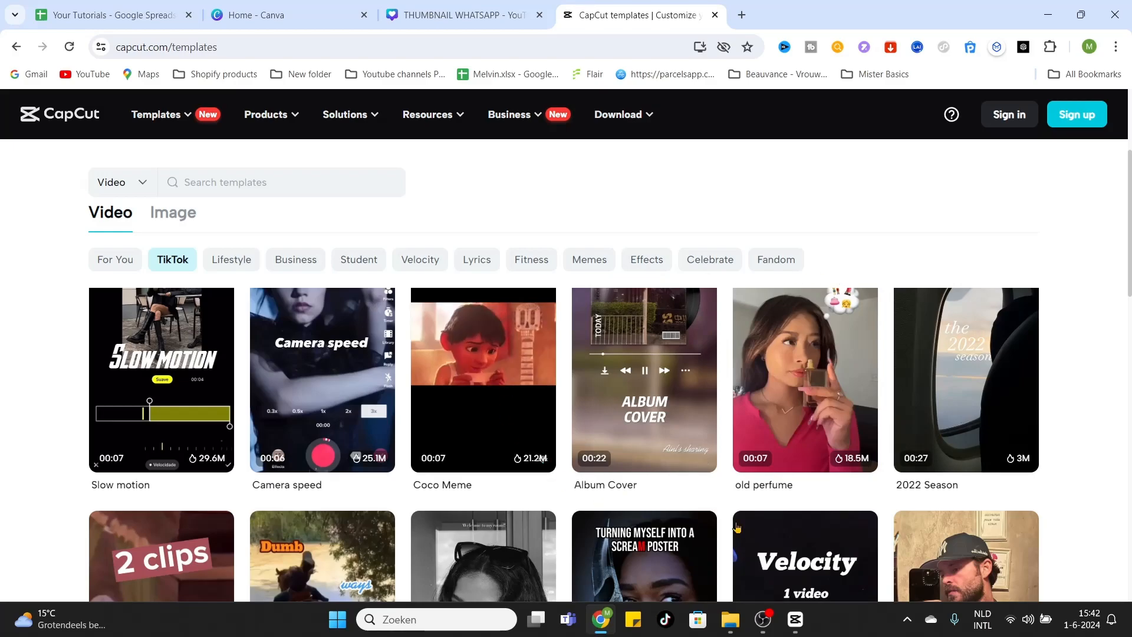
{"action": "scroll", "scroll_direction": "down", "scroll_amount": 3}
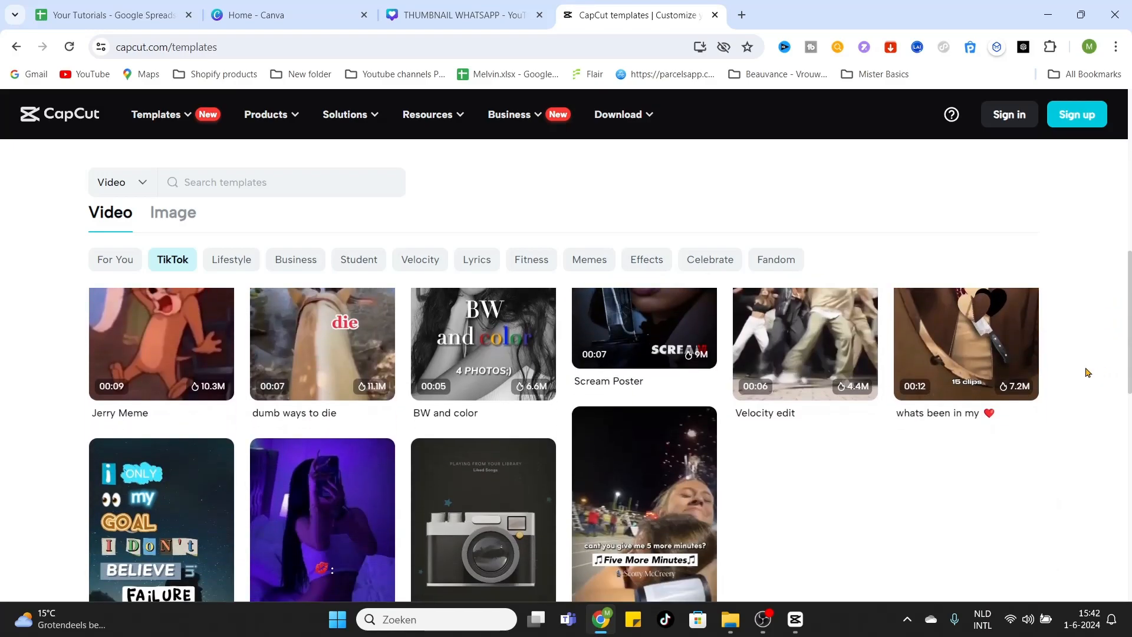
{"action": "scroll", "scroll_direction": "down", "scroll_amount": 3}
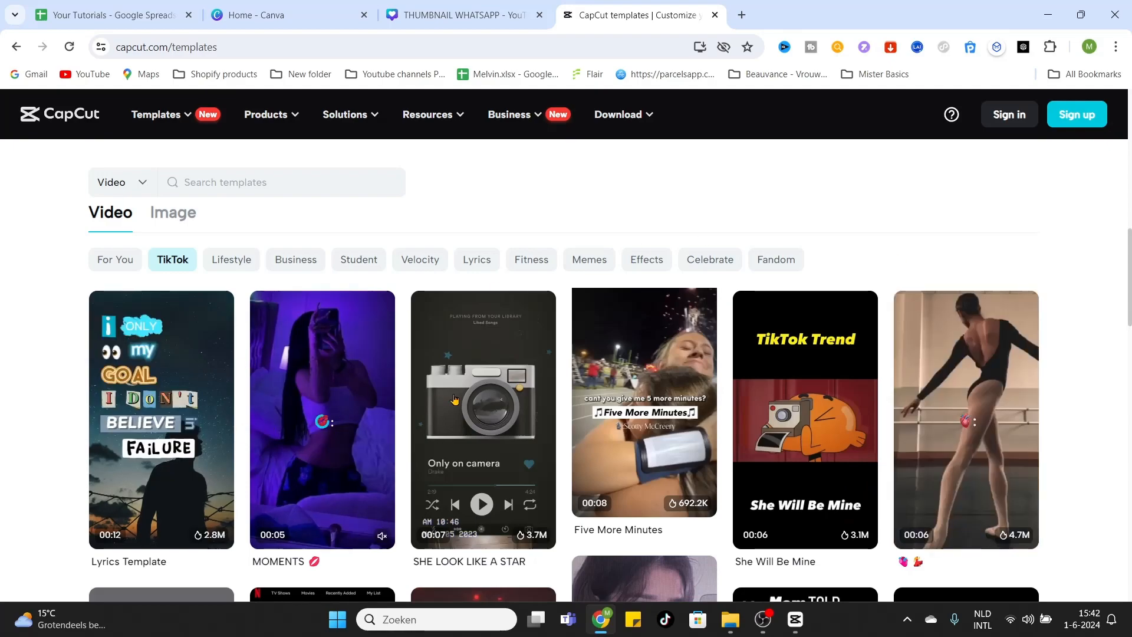
{"action": "scroll", "scroll_direction": "down", "scroll_amount": 3}
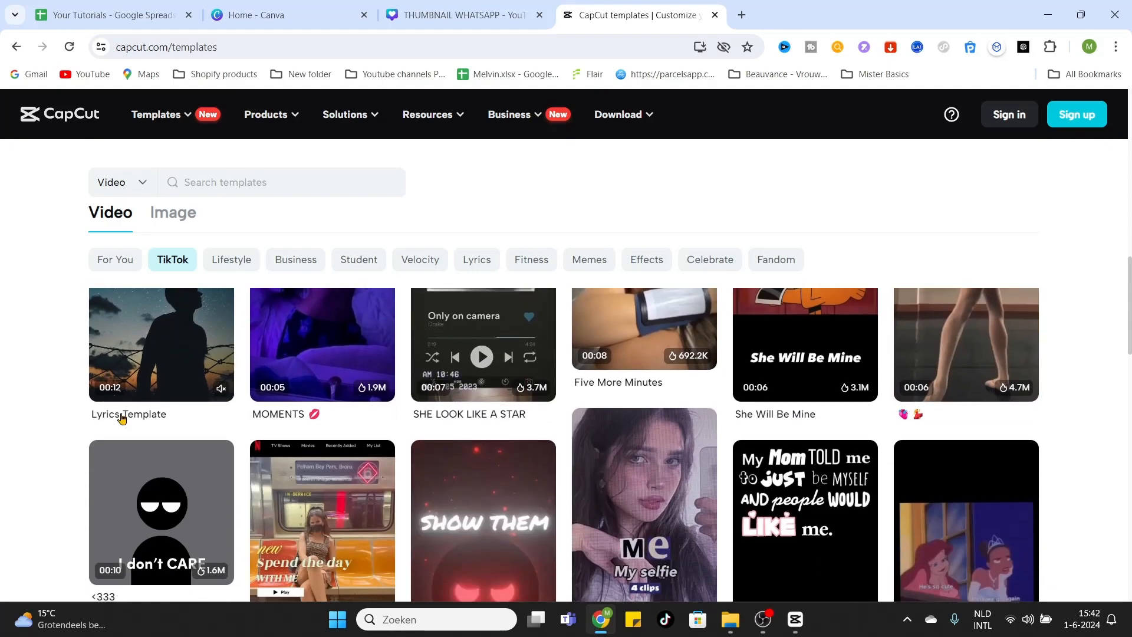
{"action": "scroll", "scroll_direction": "down", "scroll_amount": 3}
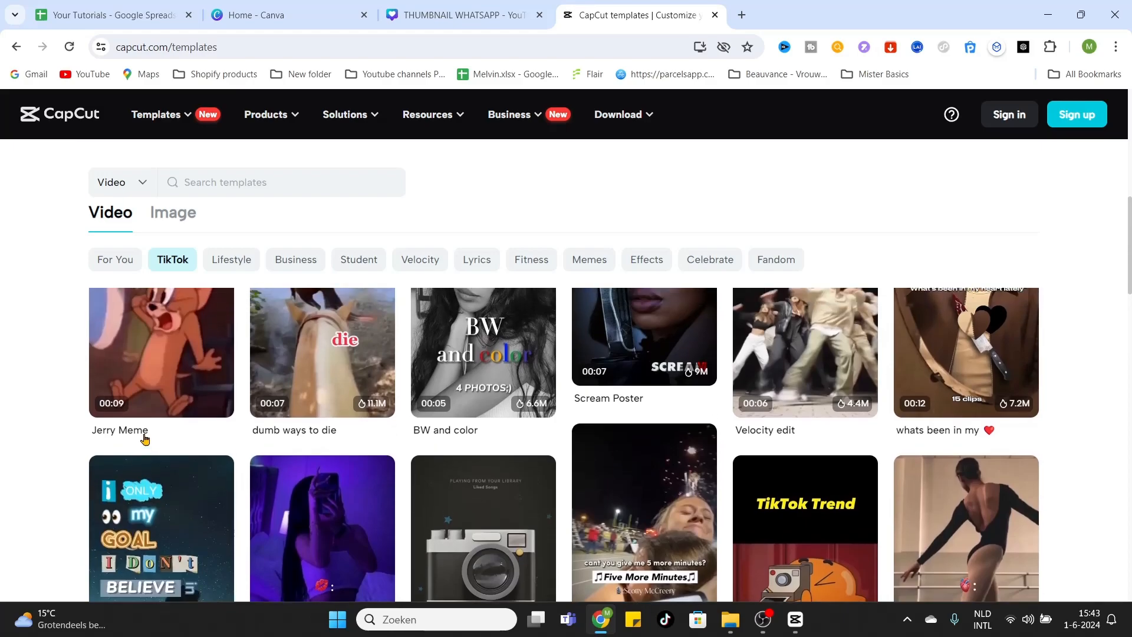
Preview the Jerry Meme template, pausing and resuming playback, then choose it for editing.
{"action": "left_click", "coordinate": [161, 352]}
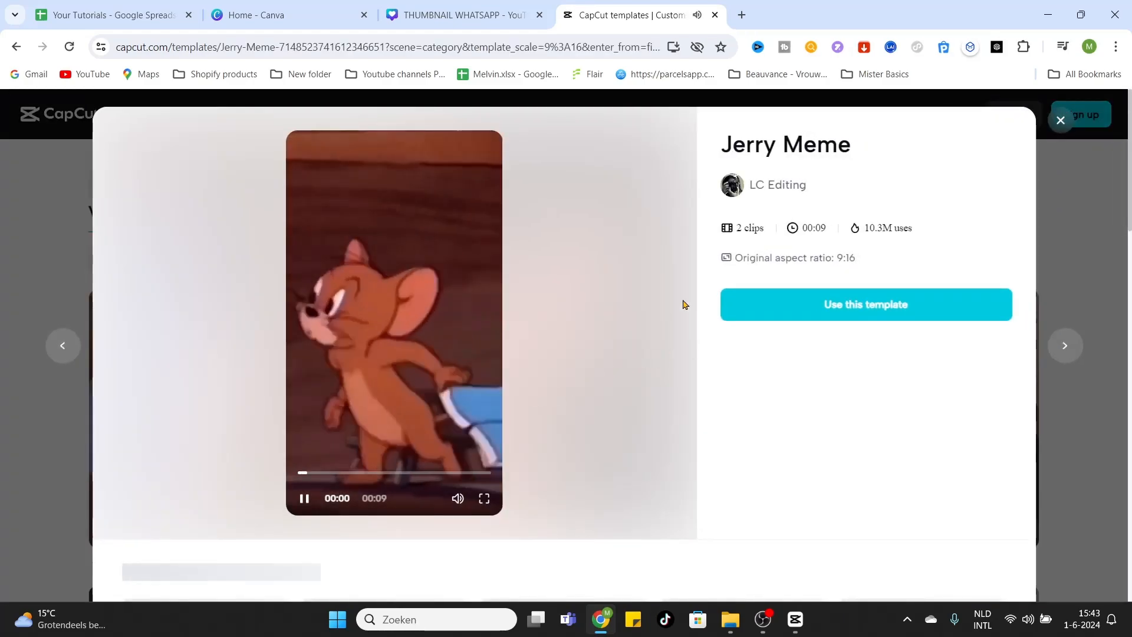
{"action": "left_click", "coordinate": [304, 502]}
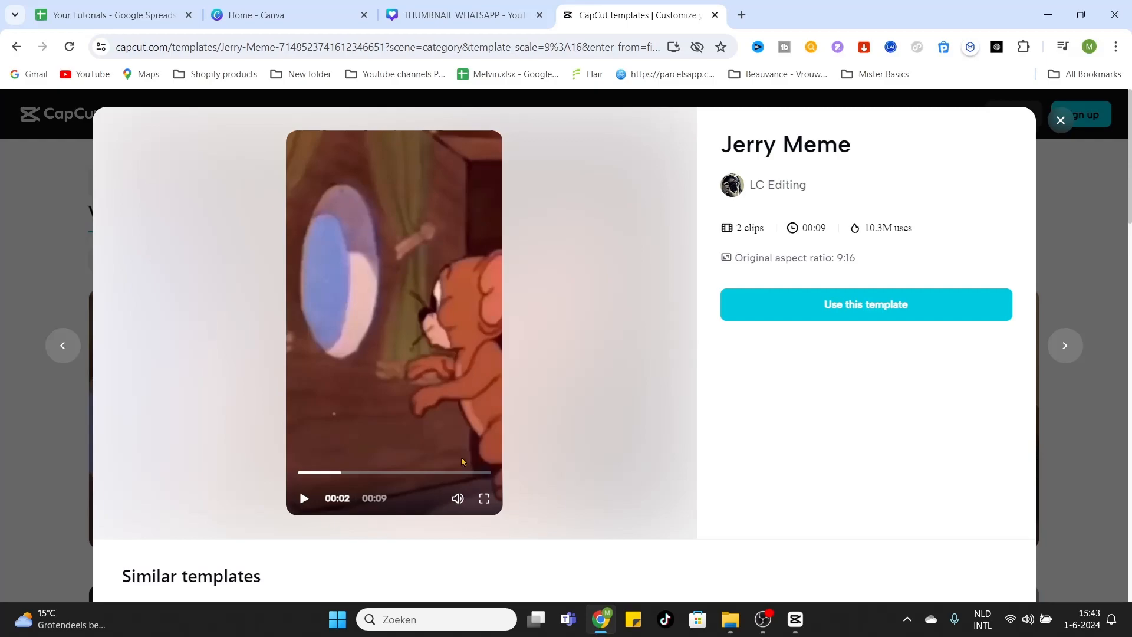
{"action": "mouse_move", "coordinate": [455, 474]}
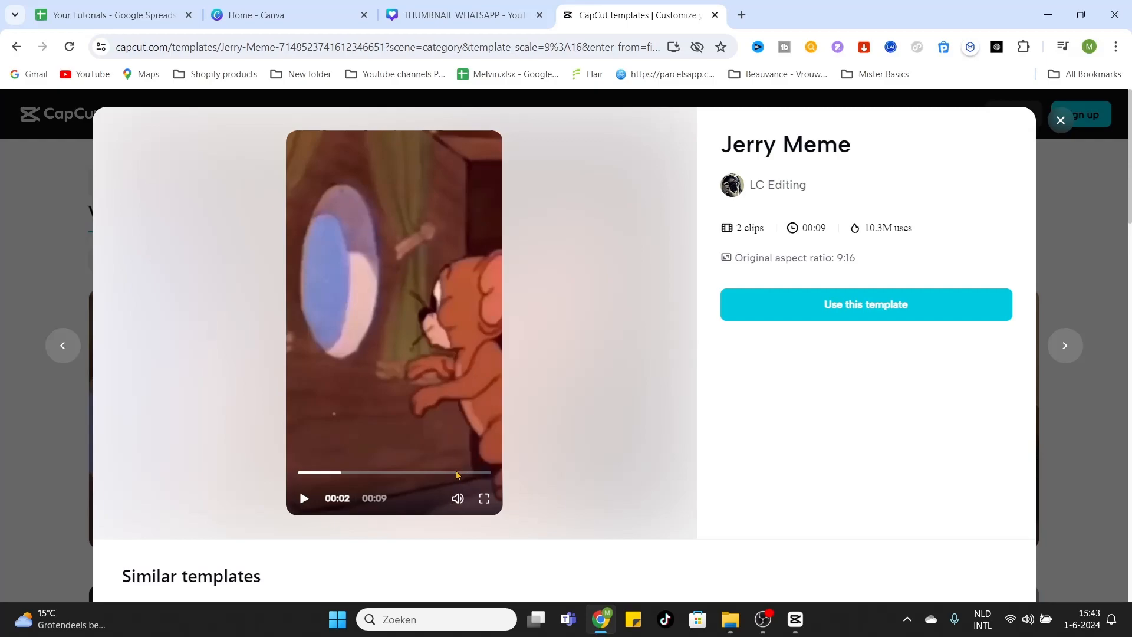
{"action": "left_click", "coordinate": [302, 498]}
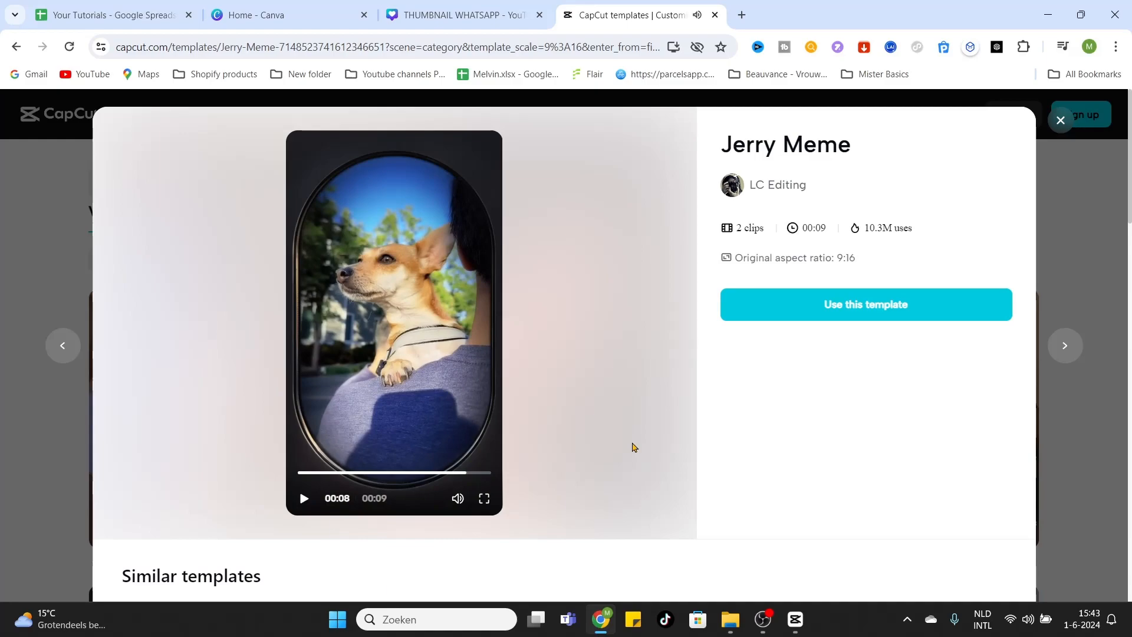
{"action": "mouse_move", "coordinate": [858, 312]}
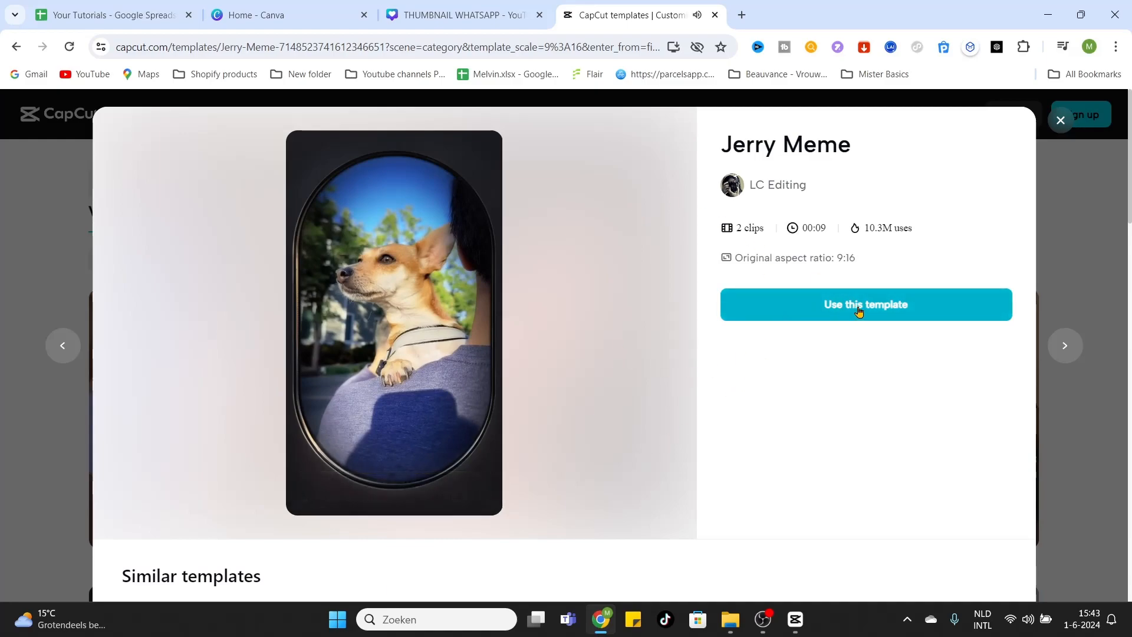
{"action": "left_click", "coordinate": [864, 305]}
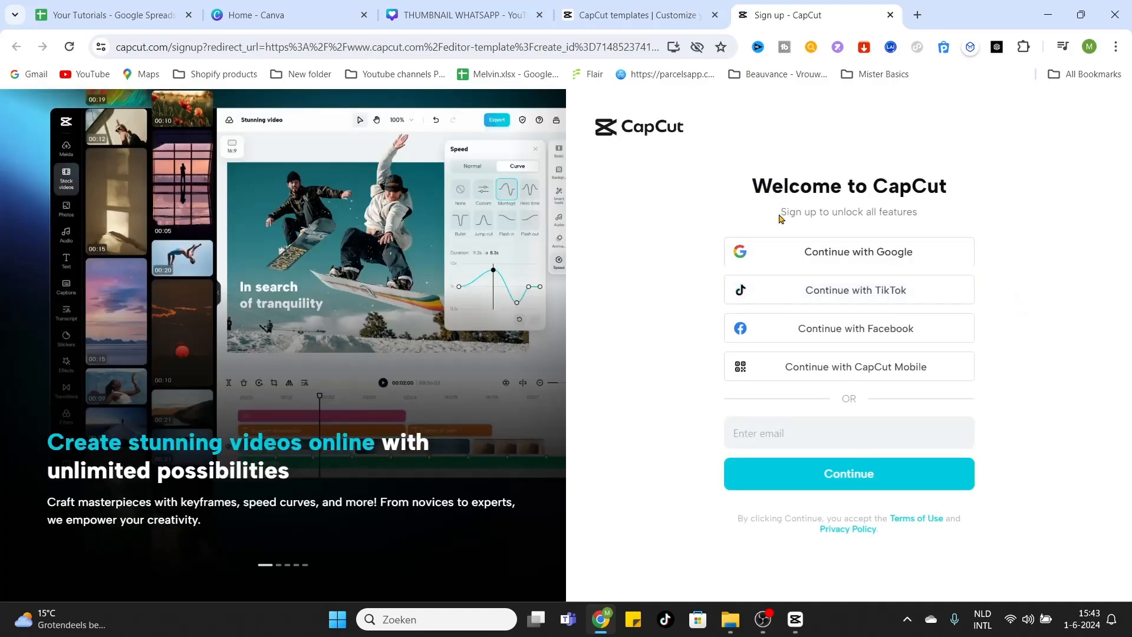
{"action": "mouse_move", "coordinate": [753, 135]}
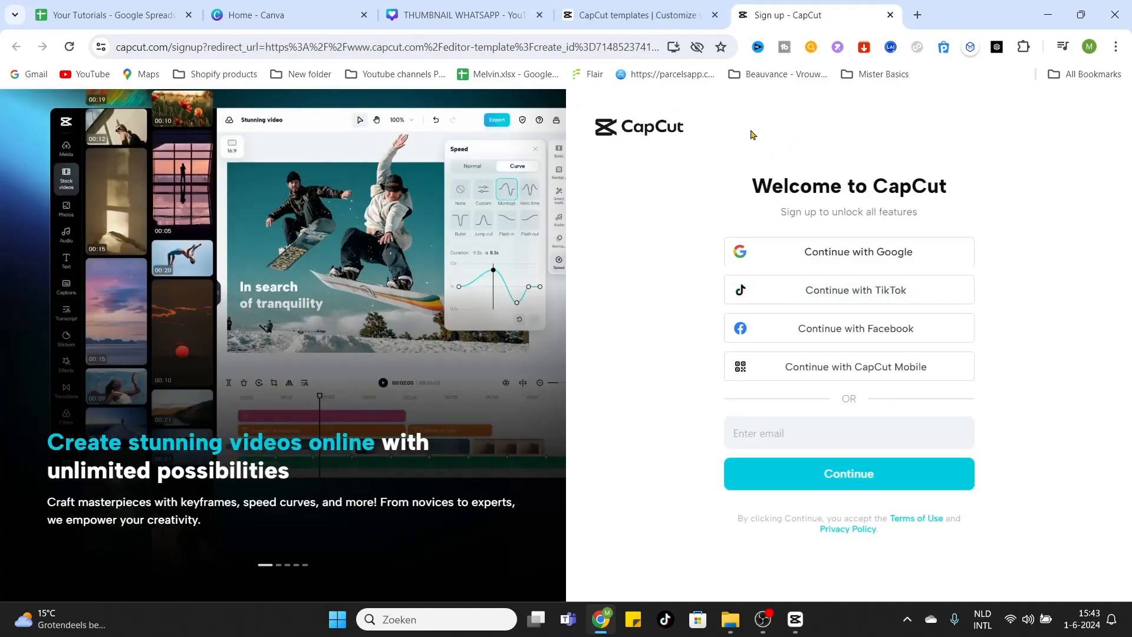
{"action": "mouse_move", "coordinate": [595, 128]}
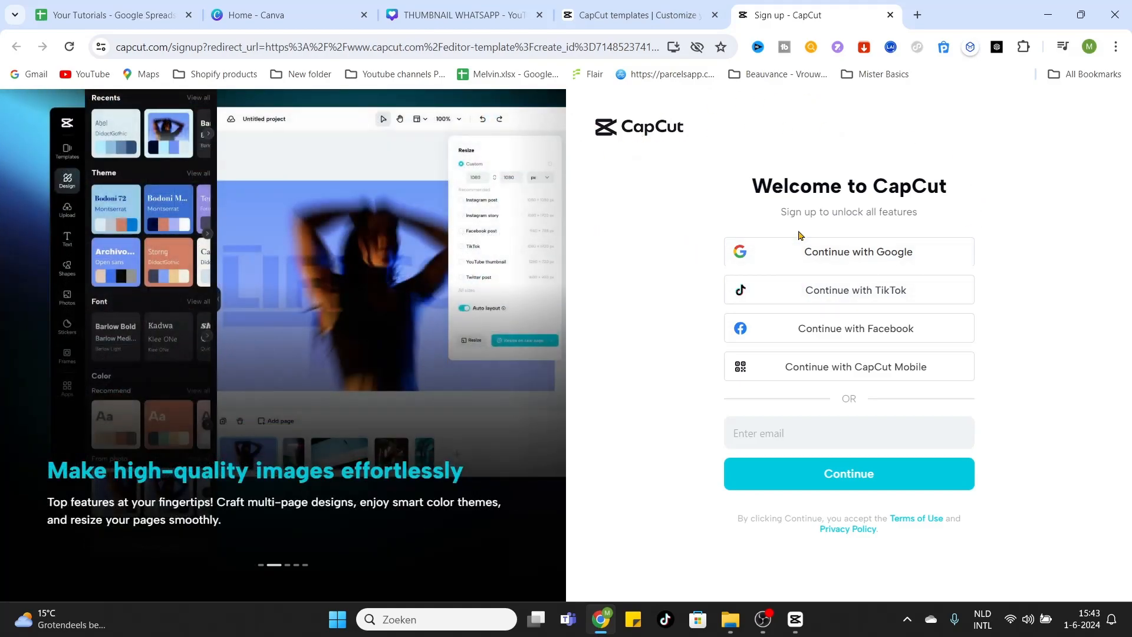
{"action": "mouse_move", "coordinate": [785, 275]}
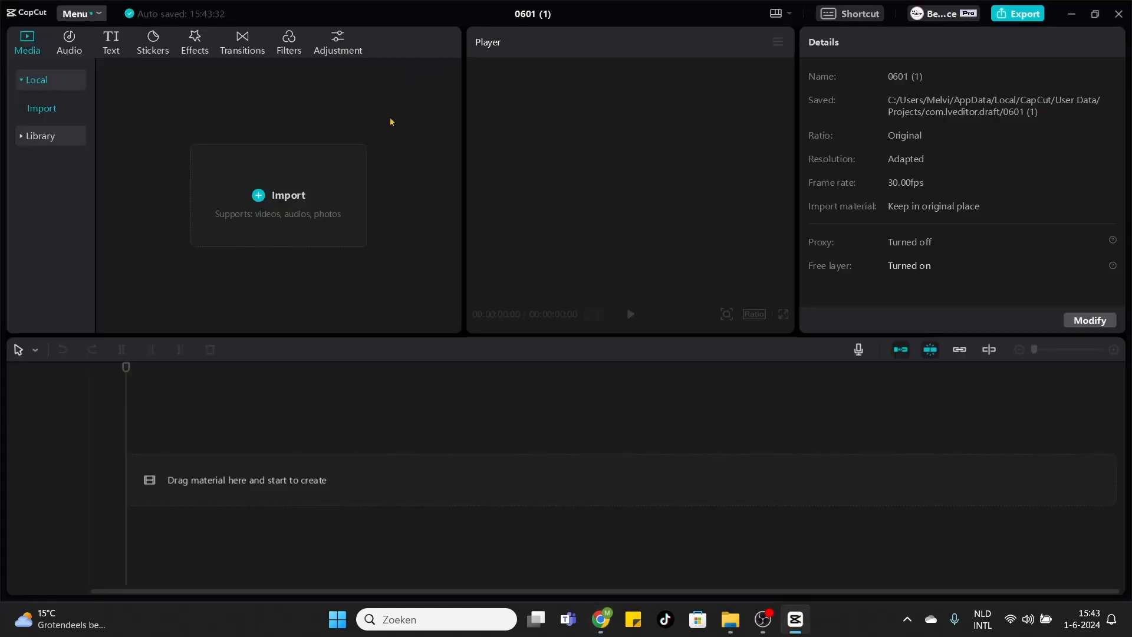
{"action": "mouse_move", "coordinate": [463, 378]}
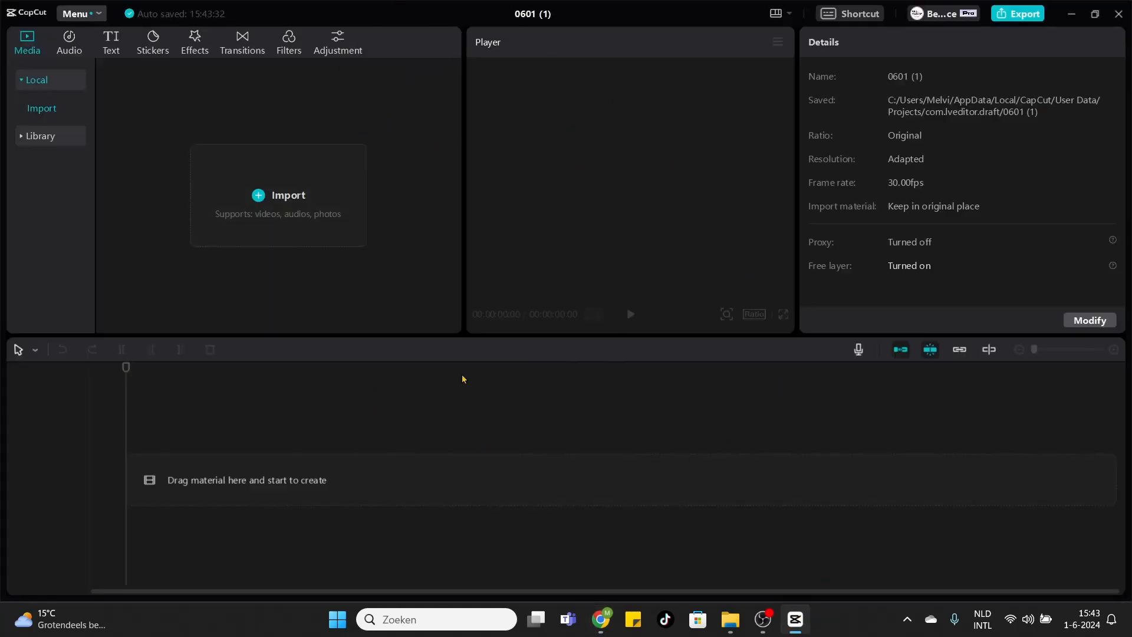
{"action": "mouse_move", "coordinate": [714, 554]}
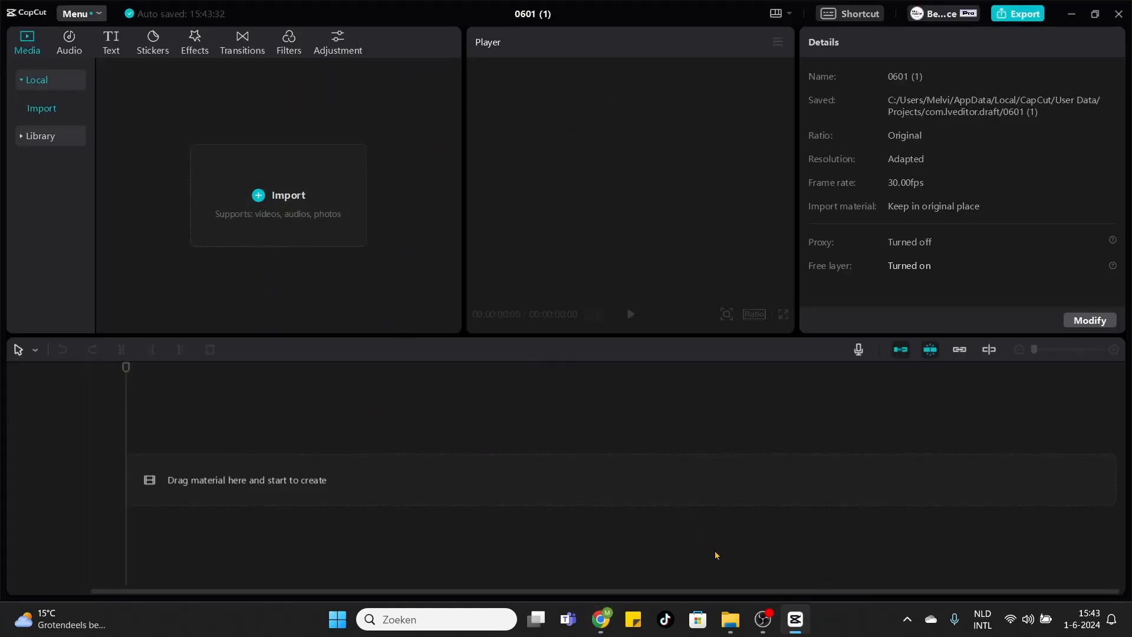
{"action": "mouse_move", "coordinate": [625, 244]}
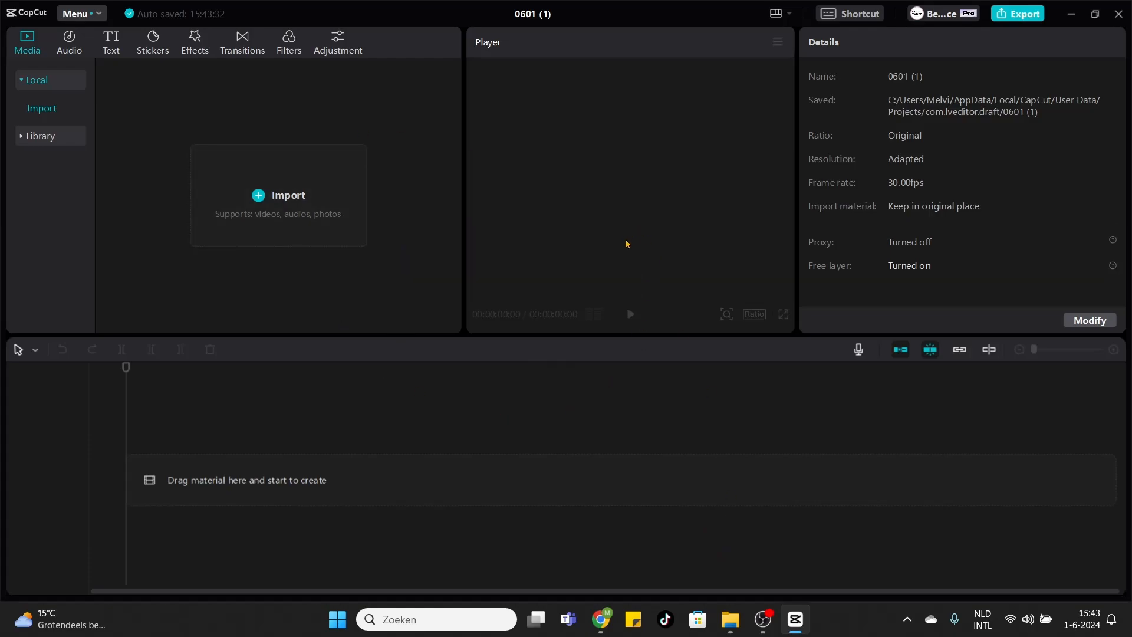